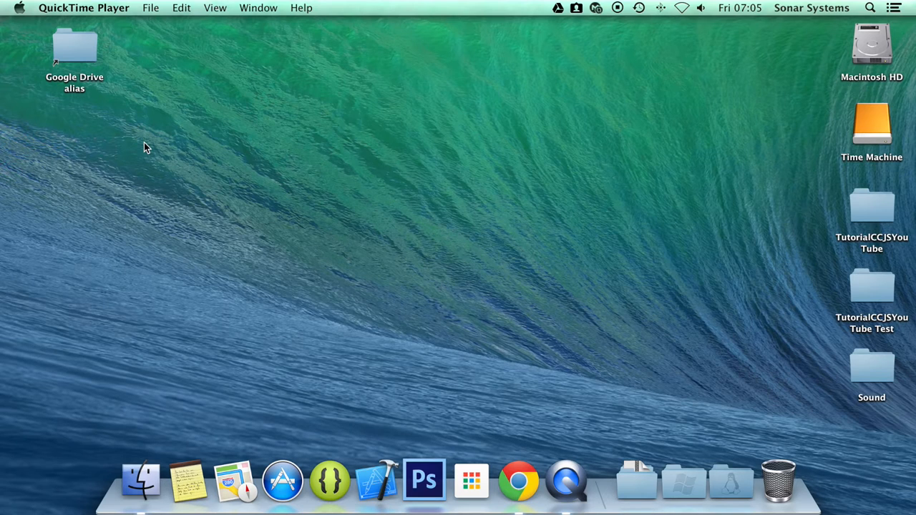
Step: Open the TutorialCCJSYouTube project folder and bring up app.js from src in Sublime Text
{"action": "left_click", "coordinate": [872, 206]}
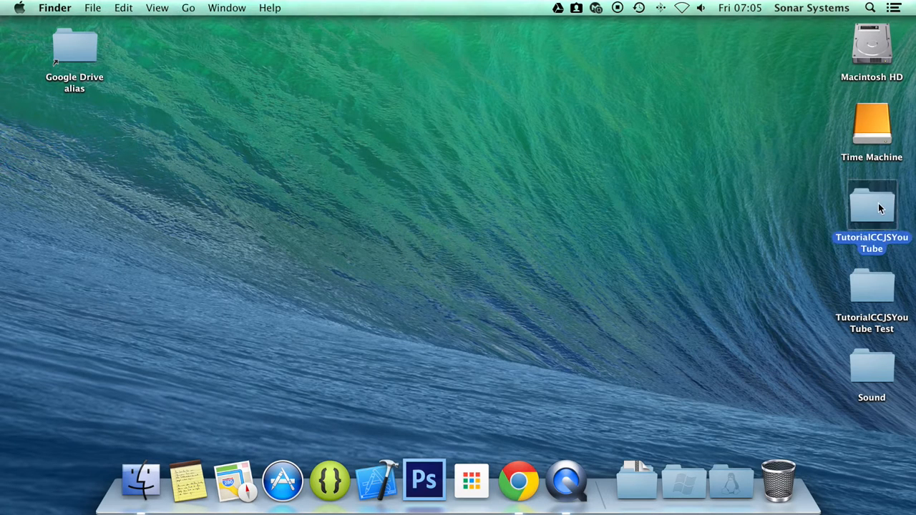
{"action": "double_click", "coordinate": [872, 203]}
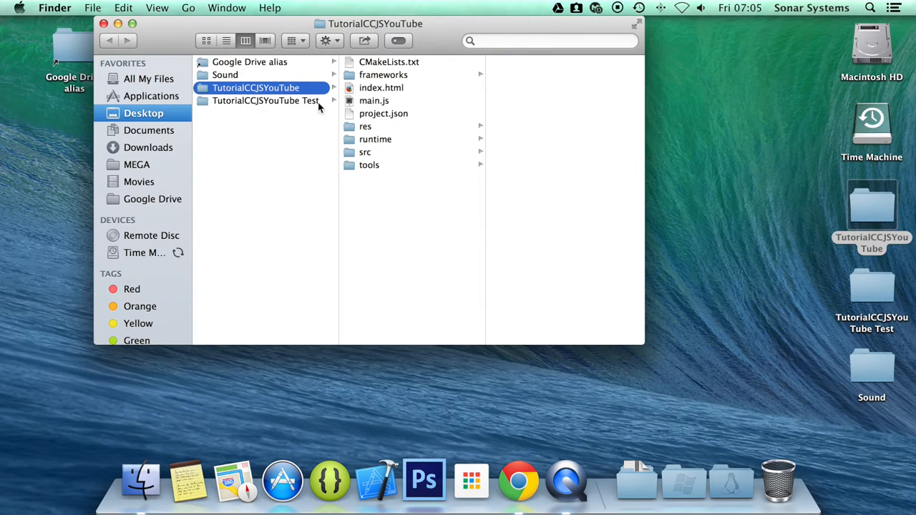
{"action": "left_click", "coordinate": [365, 152]}
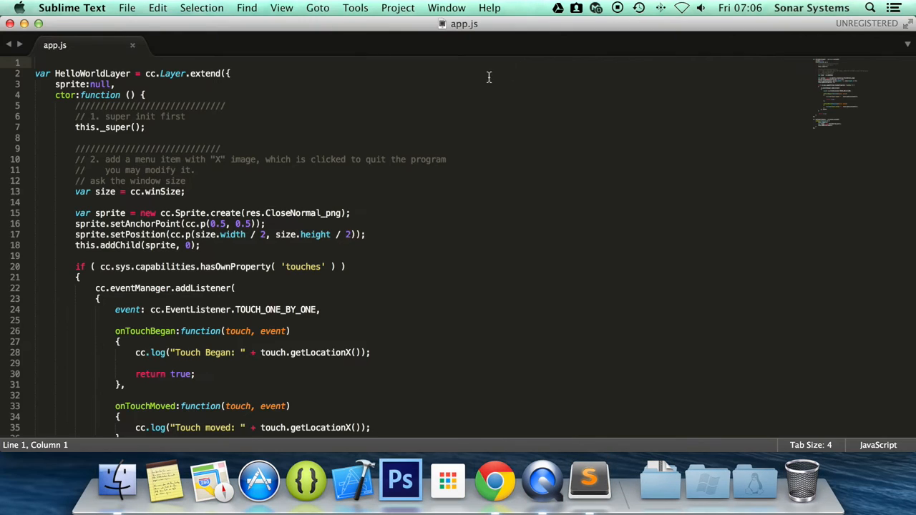
Step: Add onTouchEnded:function(touch, event) logging "Touch Ended: " plus touch.getLocationX(), and save
{"action": "scroll", "scroll_direction": "down", "scroll_amount": 3}
{"action": "type", "text": ","}
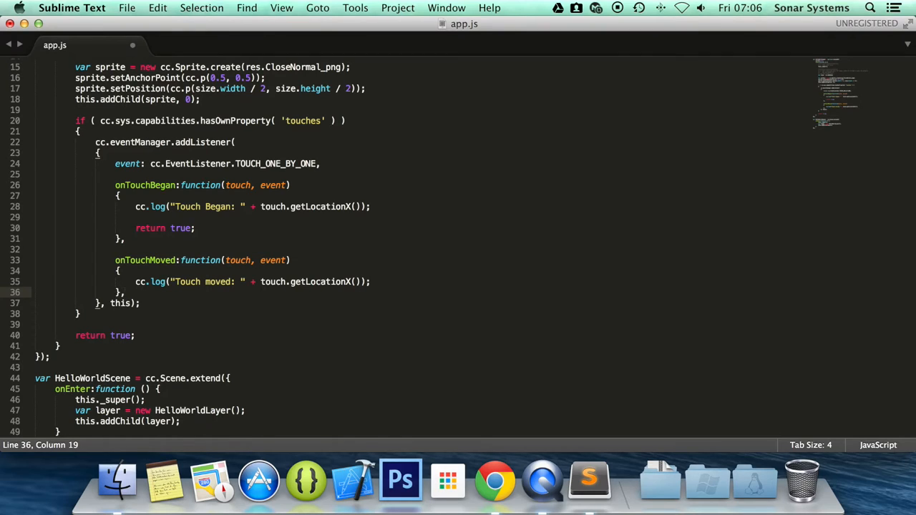
{"action": "type", "text": "onTouchEnded"}
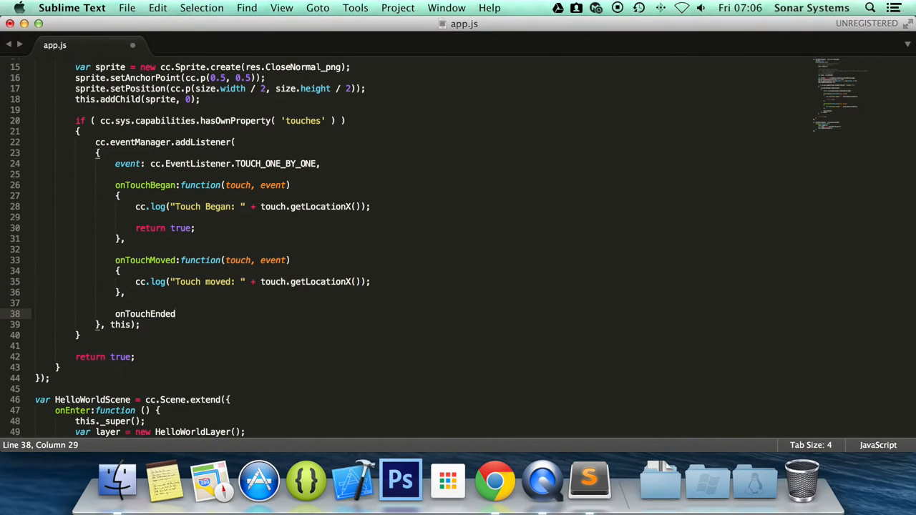
{"action": "type", "text": ":function("}
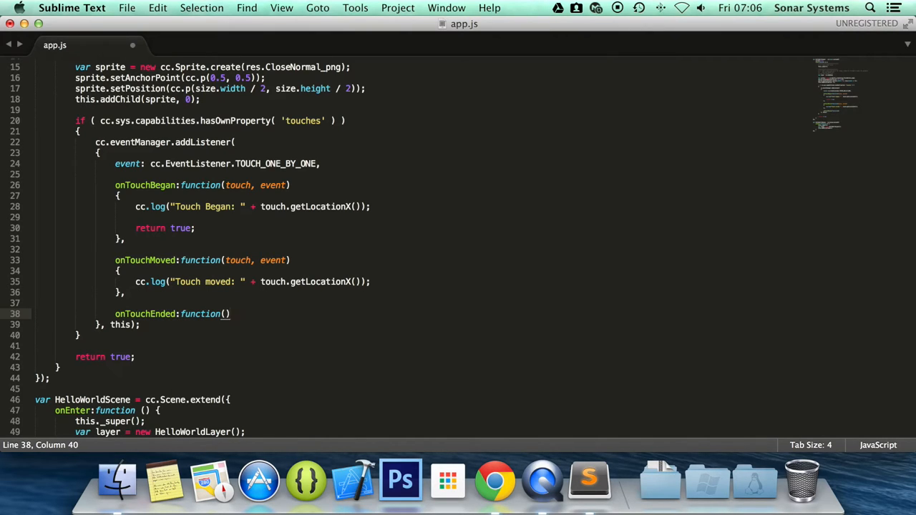
{"action": "type", "text": "touch,"}
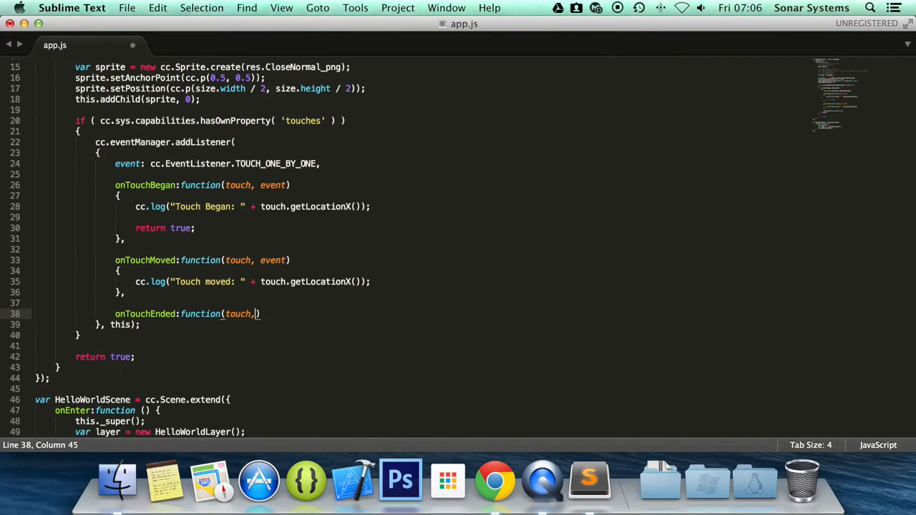
{"action": "type", "text": "event"}
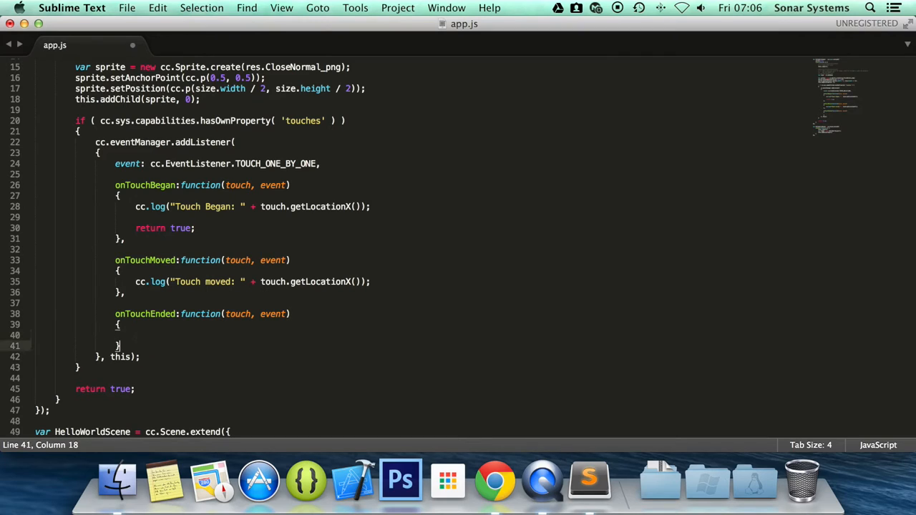
{"action": "type", "text": "cc.log"}
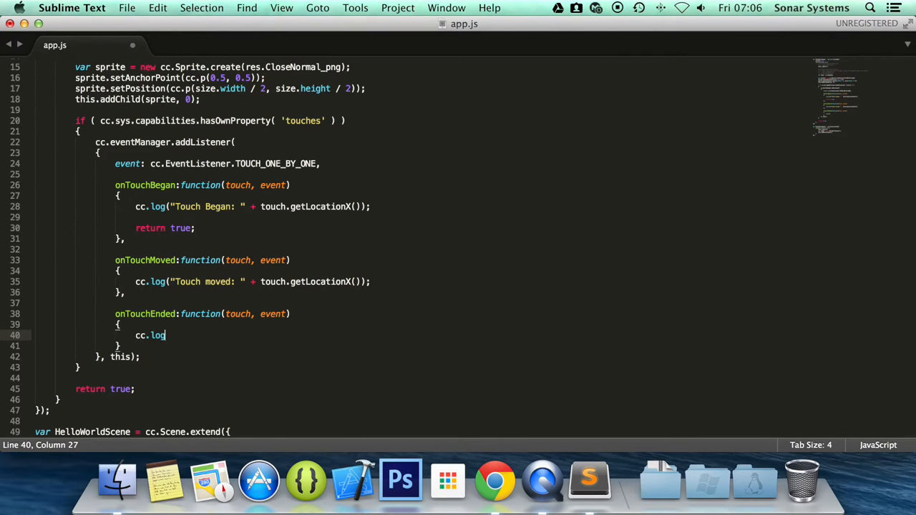
{"action": "type", "text": "();"}
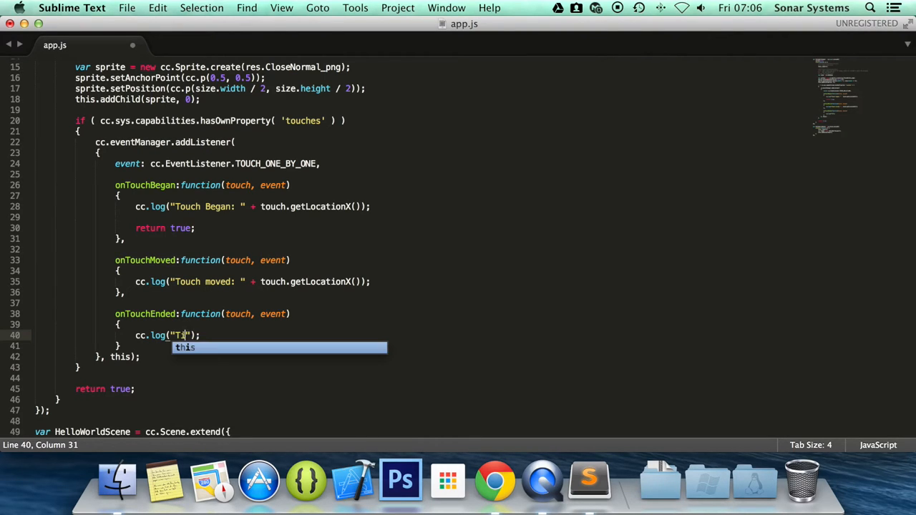
{"action": "type", "text": "ouch Ended:"}
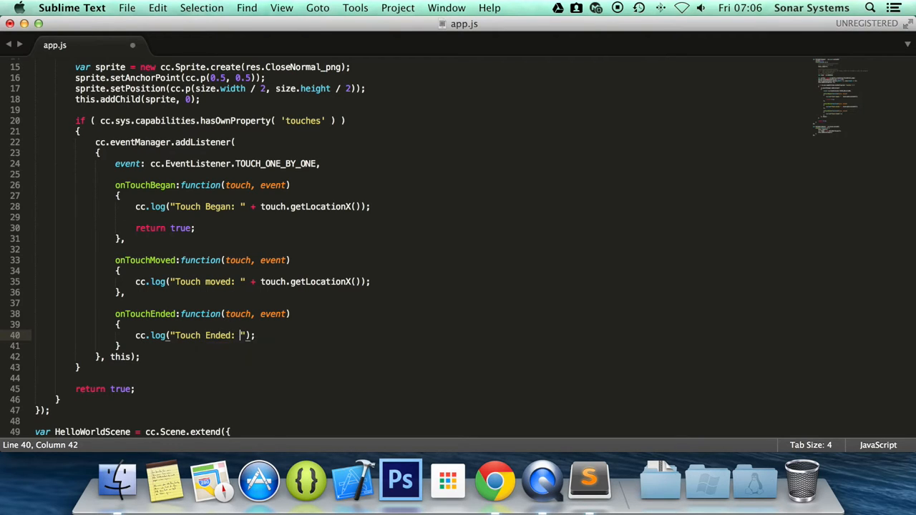
{"action": "type", "text": "touch.getLocationX("}
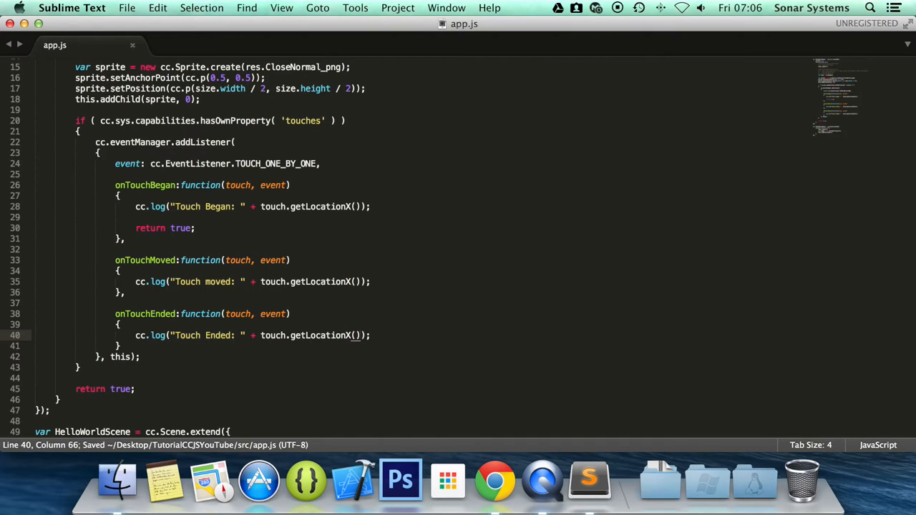
{"action": "mouse_move", "coordinate": [193, 358]}
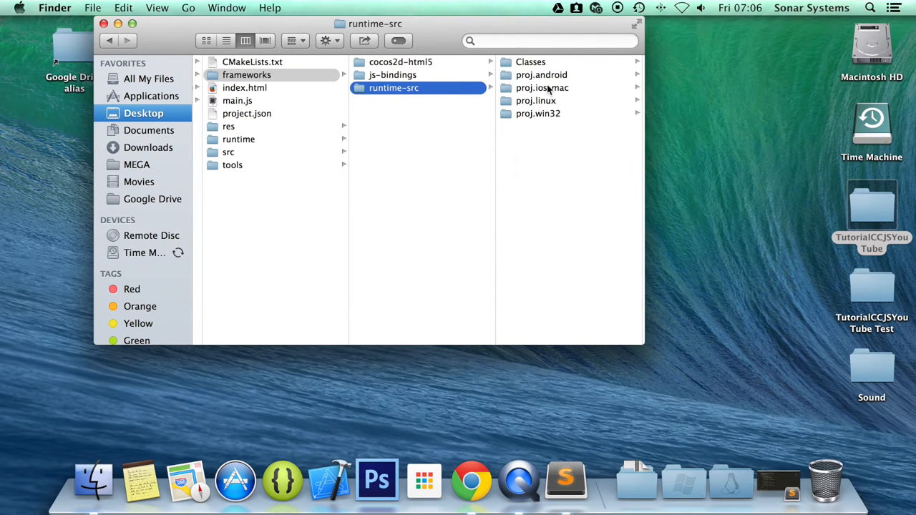
Step: Open TutorialCCJSYouTube.xcodeproj from frameworks/runtime-src/proj.ios_mac in Xcode
{"action": "left_click", "coordinate": [541, 87]}
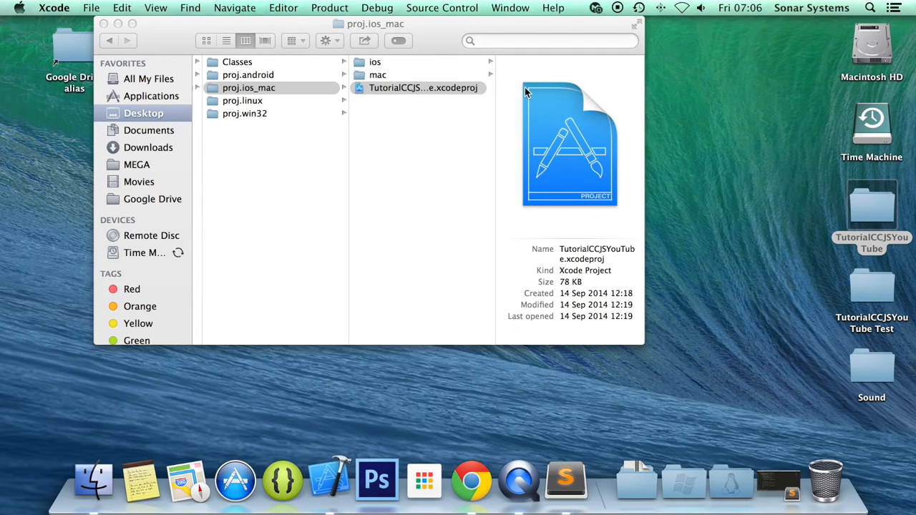
{"action": "double_click", "coordinate": [423, 88]}
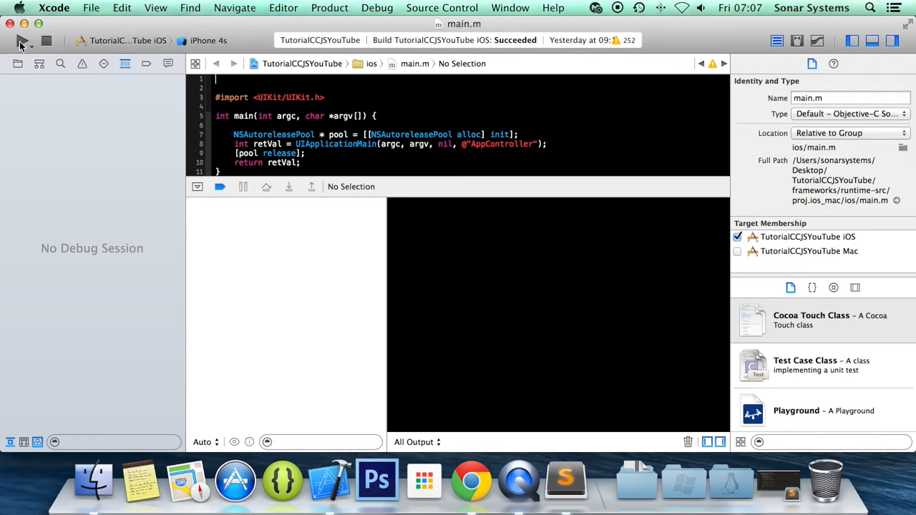
Step: Build and run the app on the iPhone 4s simulator to log touch moved and Touch Ended positions
{"action": "left_click", "coordinate": [23, 40]}
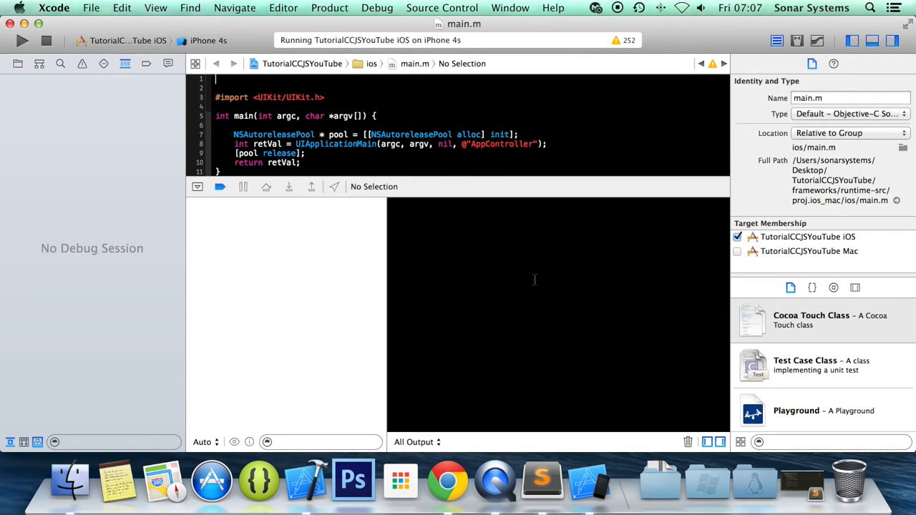
{"action": "left_click", "coordinate": [23, 40]}
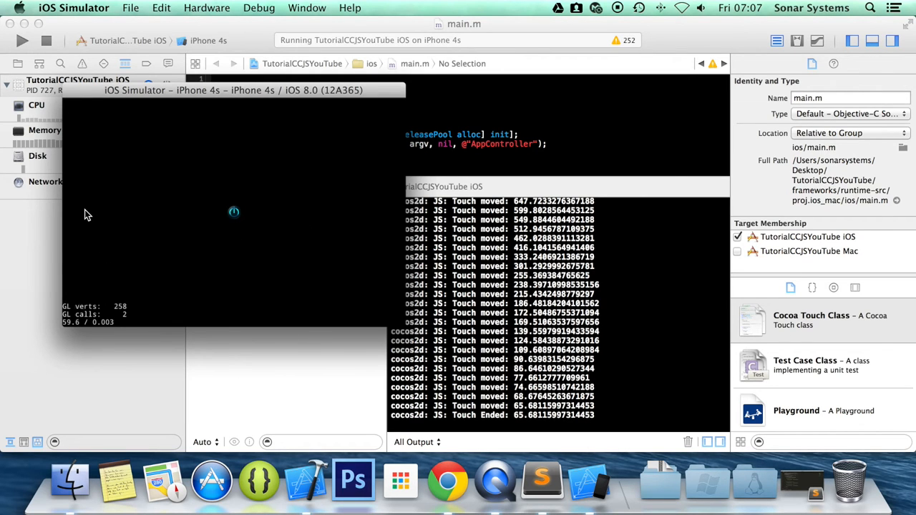
{"action": "mouse_move", "coordinate": [163, 156]}
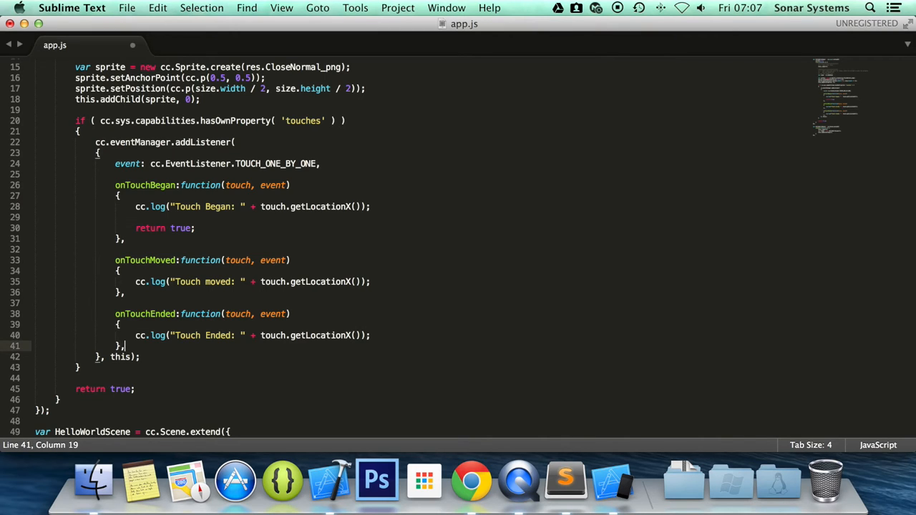
Step: Add onTouchCancelled:function(touch, event) logging "Touch cancelled: " plus touch.getLocationX(), and save
{"action": "type", "text": "onTouchCancelle"}
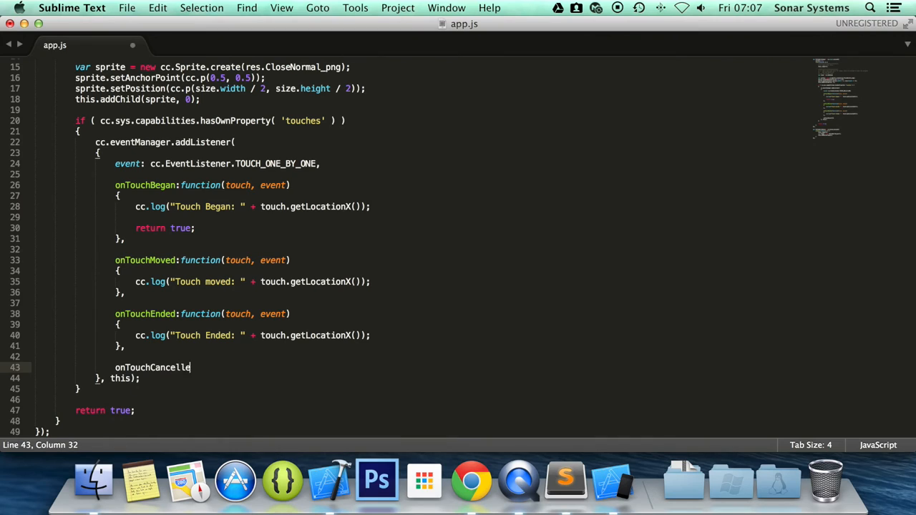
{"action": "type", "text": ":function("}
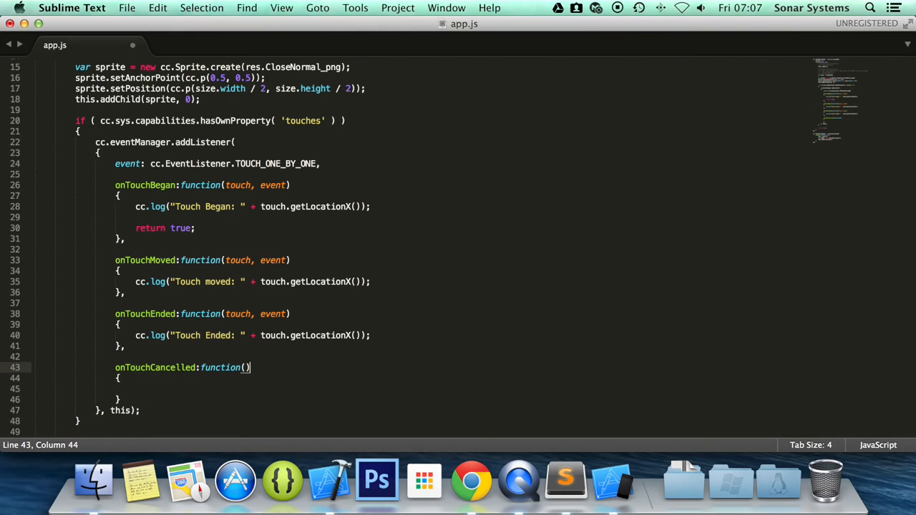
{"action": "type", "text": "touch"}
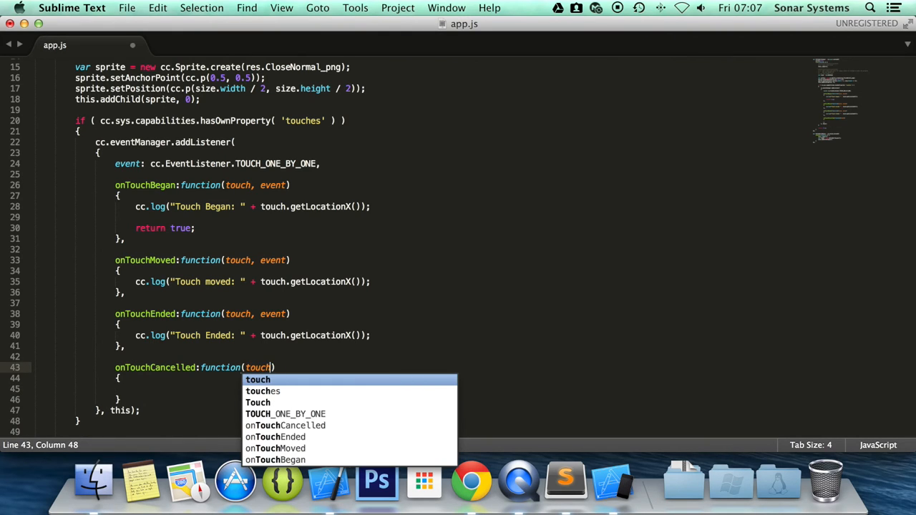
{"action": "type", "text": ", event"}
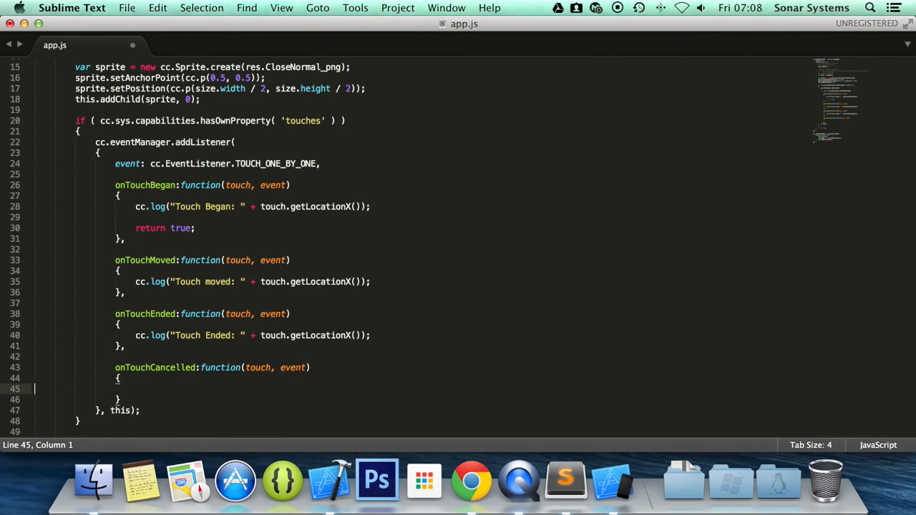
{"action": "key", "text": "tab"}
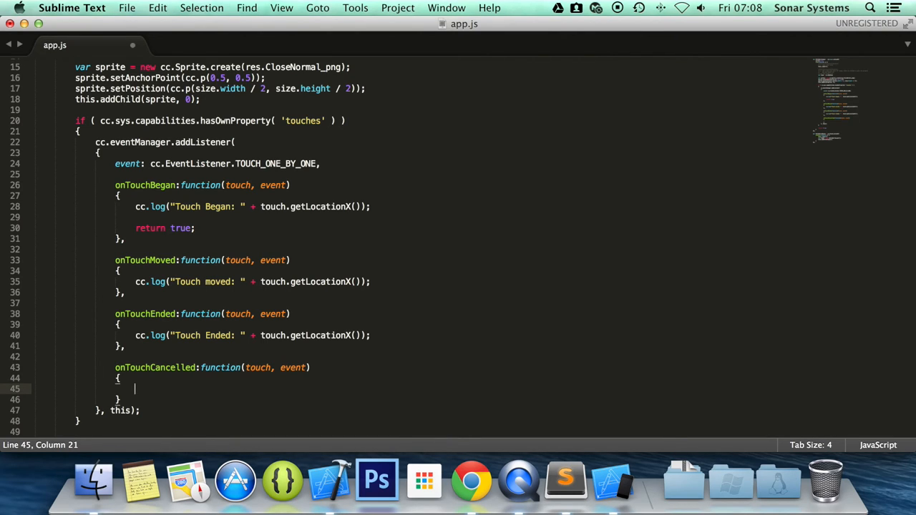
{"action": "type", "text": "cc.log"}
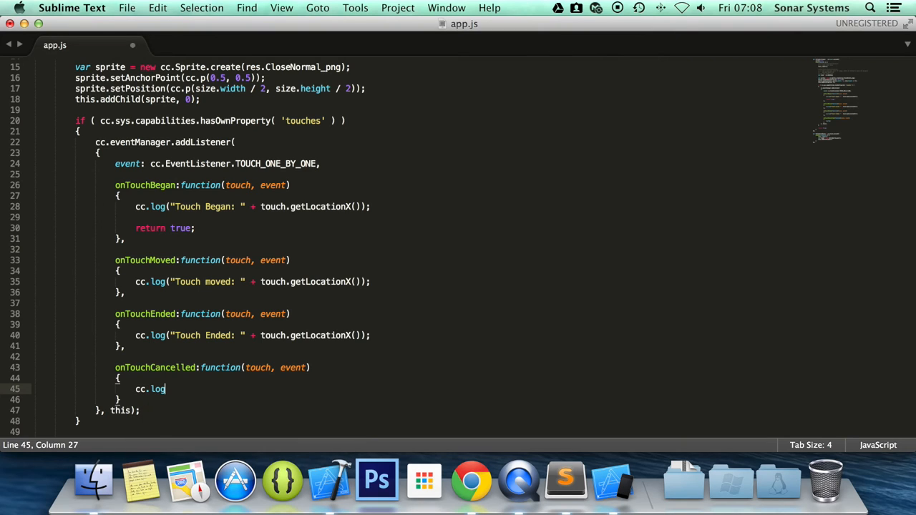
{"action": "type", "text": "(\"\");"}
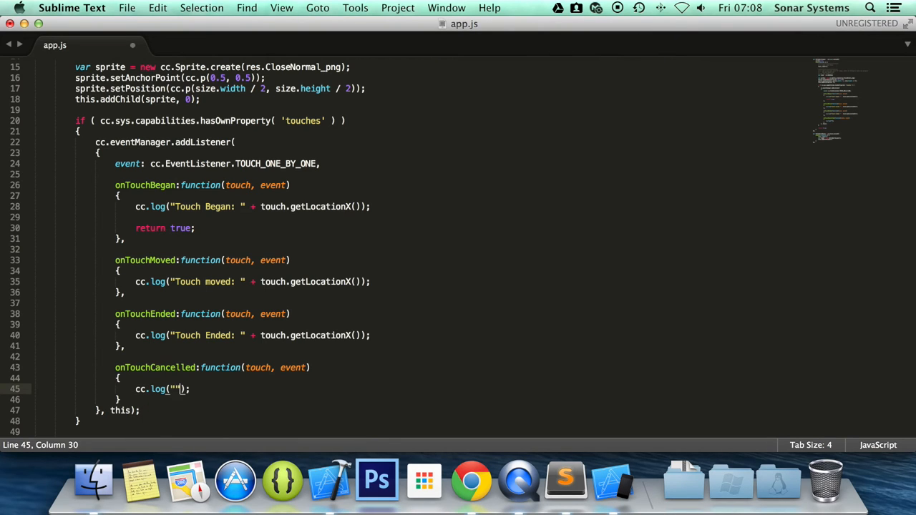
{"action": "type", "text": "Touch cancelled:"}
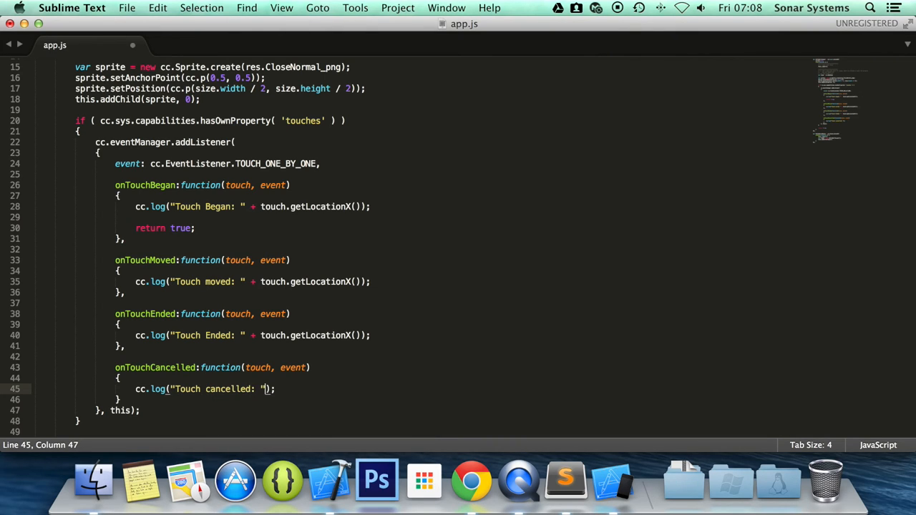
{"action": "type", "text": "touch.getLocationX("}
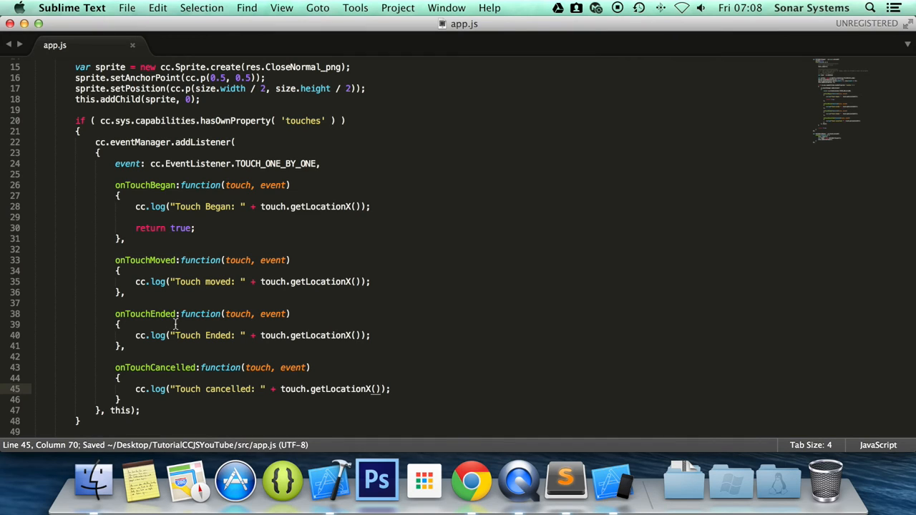
{"action": "mouse_move", "coordinate": [113, 372]}
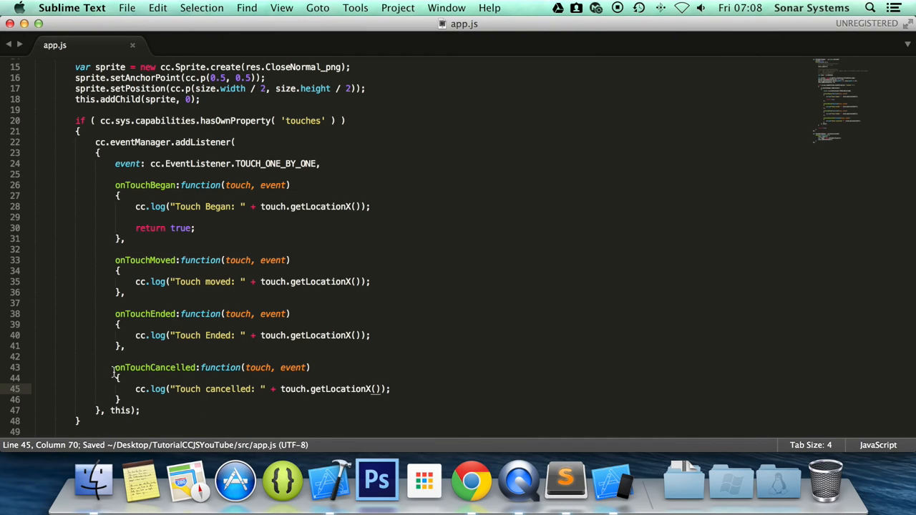